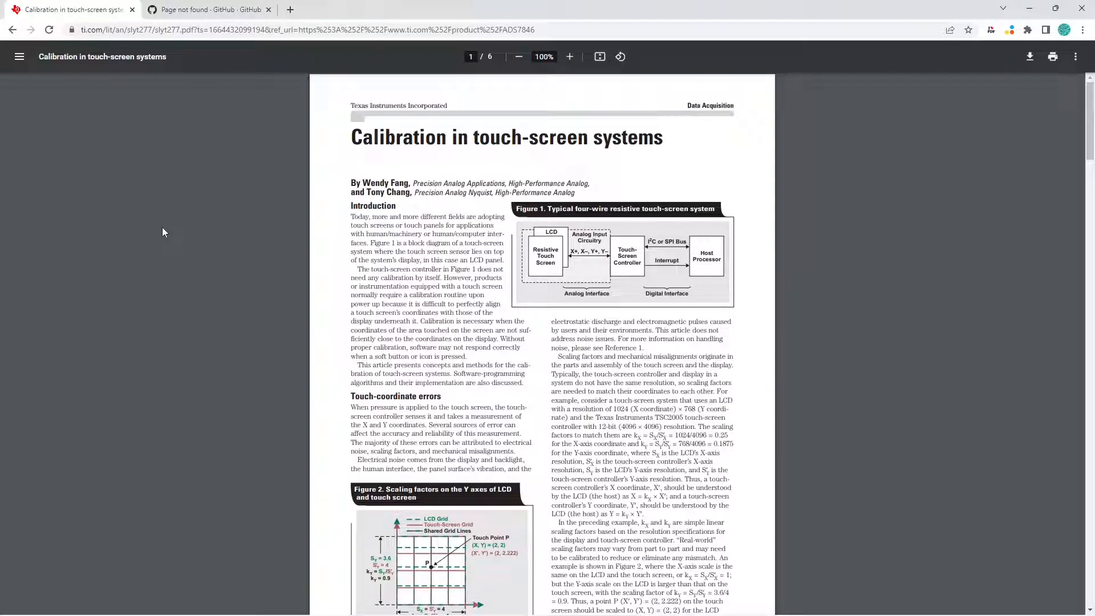
mouse_move(417, 208)
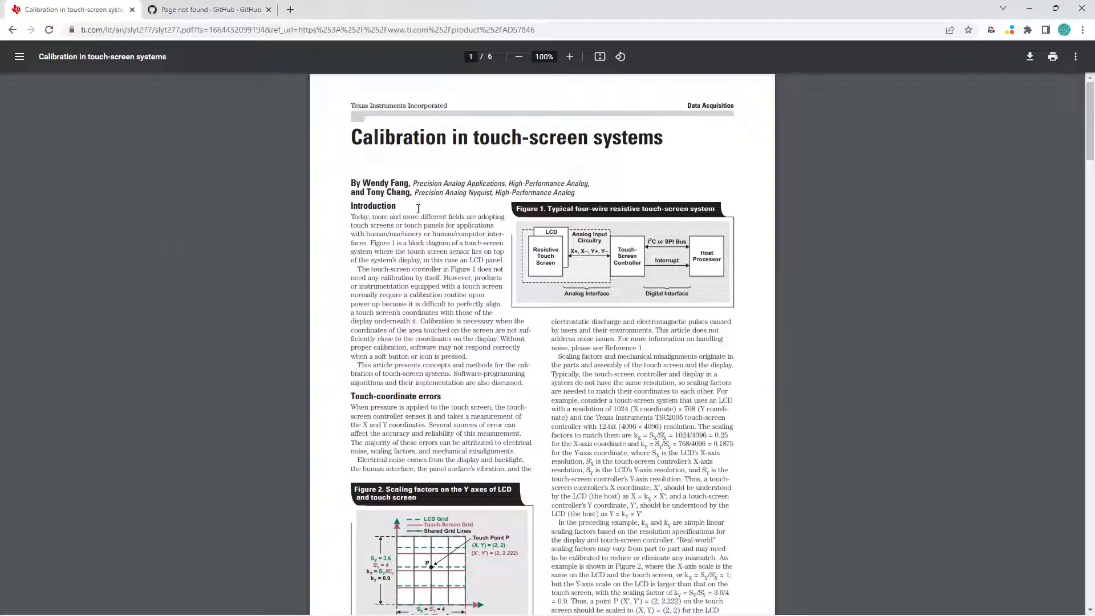
mouse_move(473, 286)
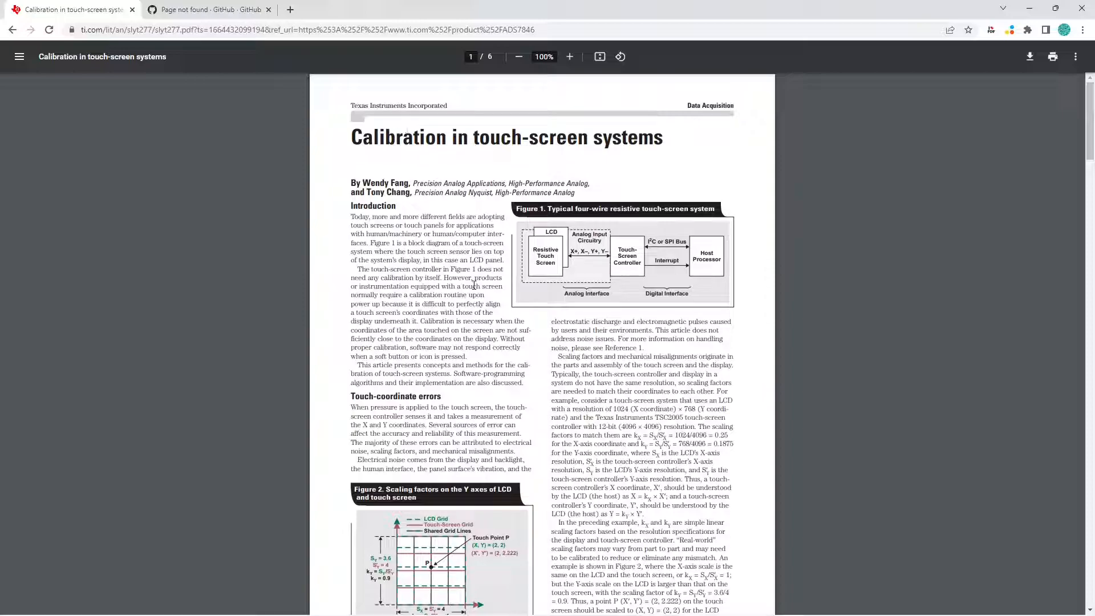
scroll(down, 3)
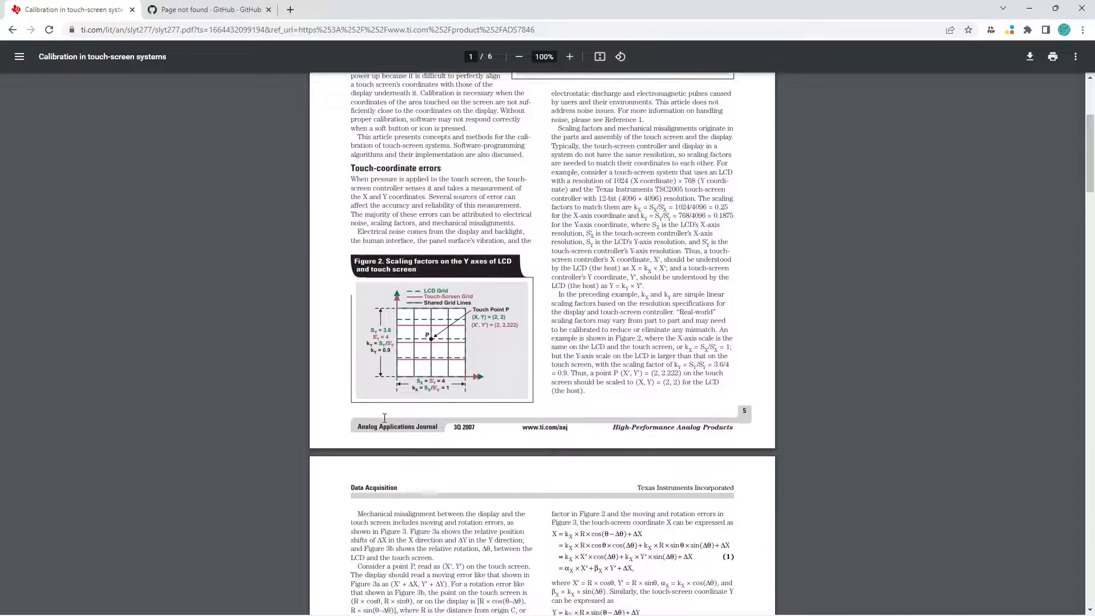
scroll(down, 3)
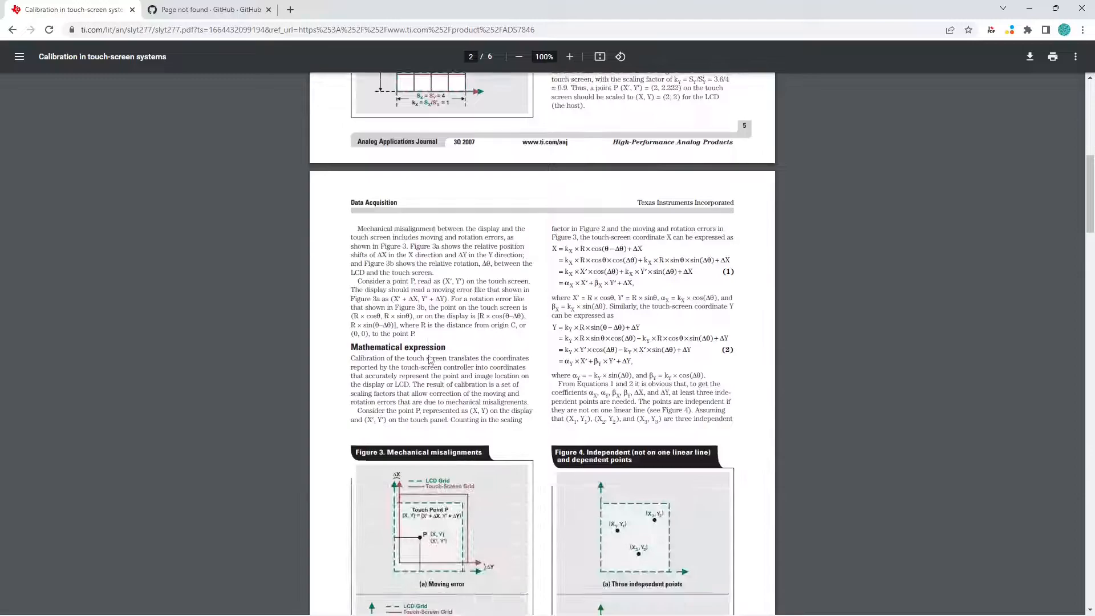
scroll(down, 3)
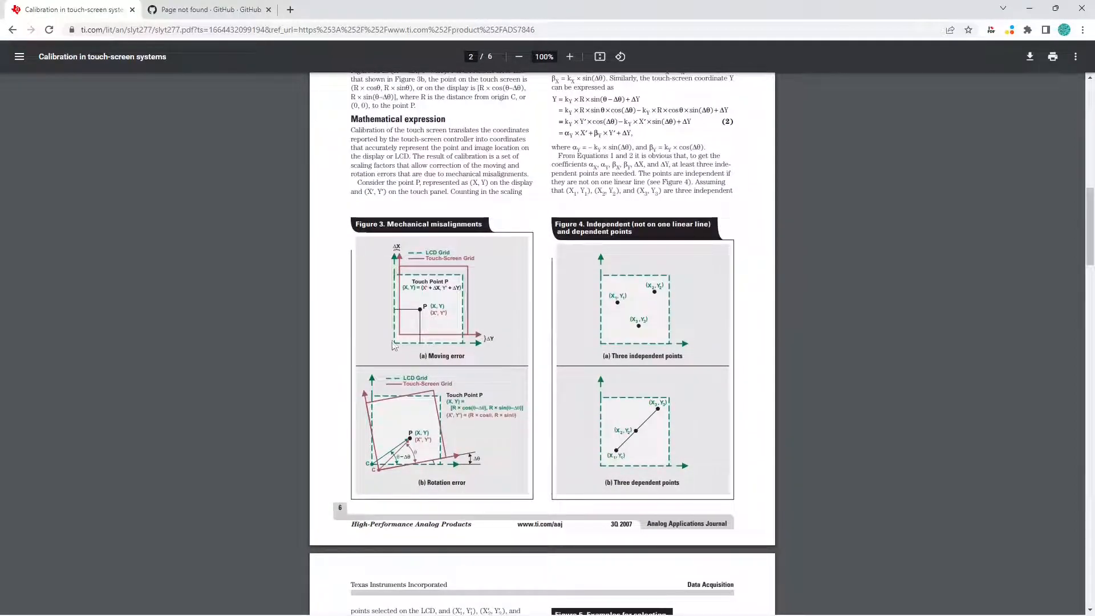
mouse_move(487, 370)
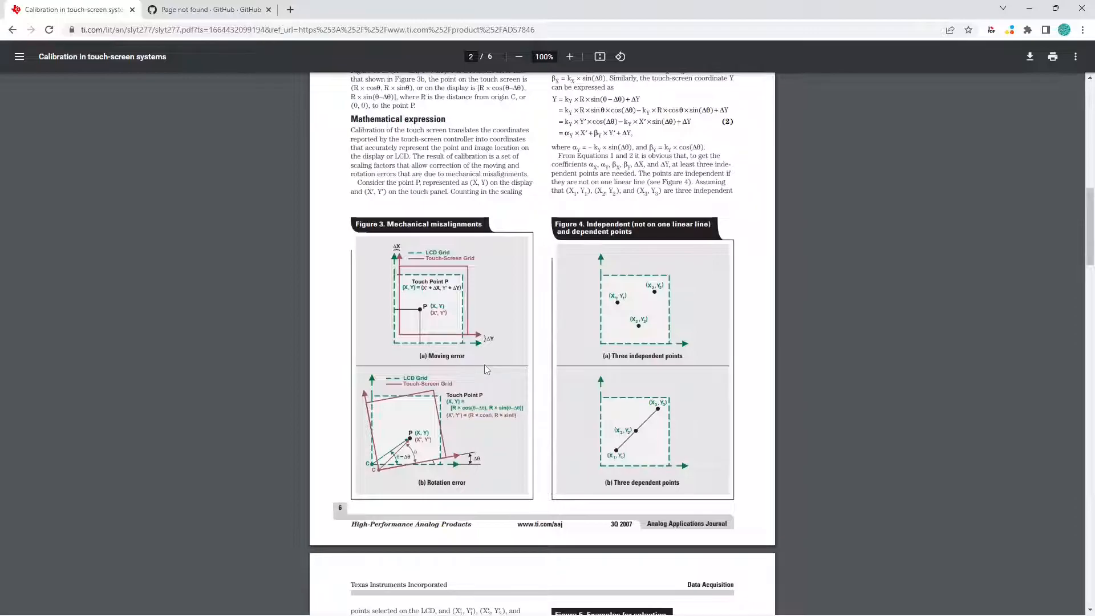
scroll(down, 3)
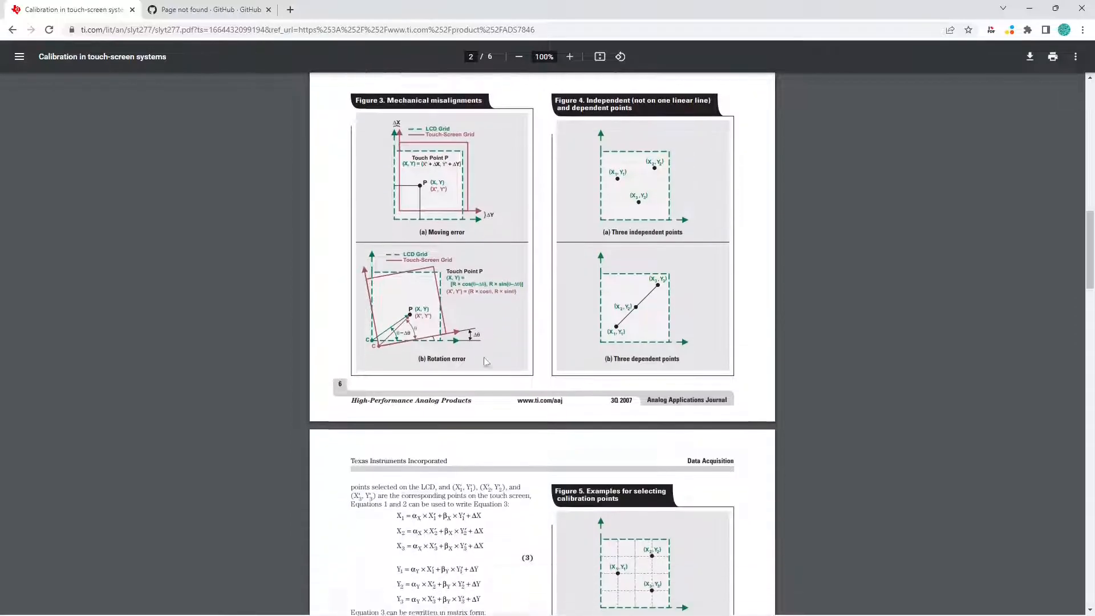
scroll(down, 3)
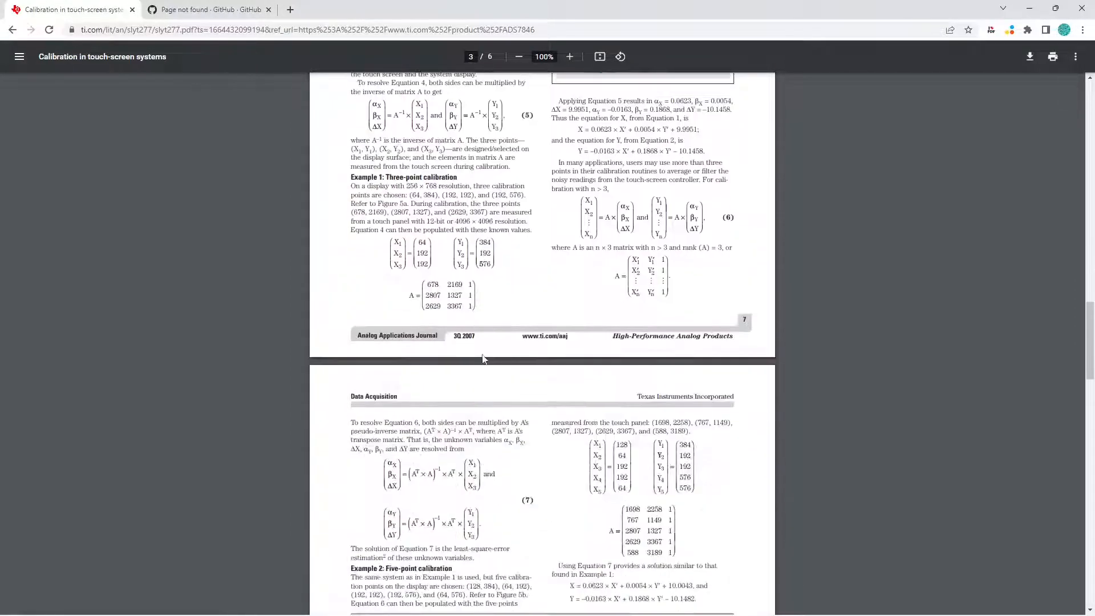